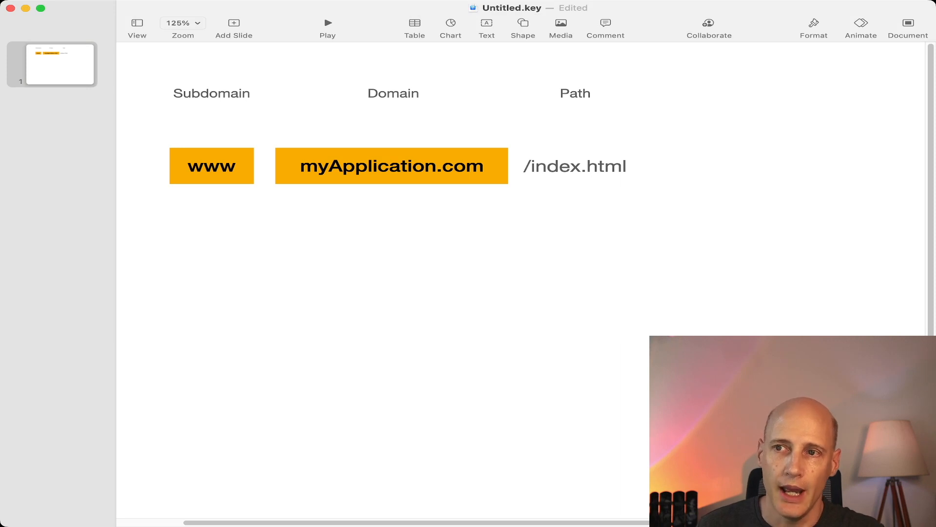
Highlight the myApplication.com domain and /index.html path, then open distribution E2WZ0IPUNZ1G0M's General tab.
click(391, 166)
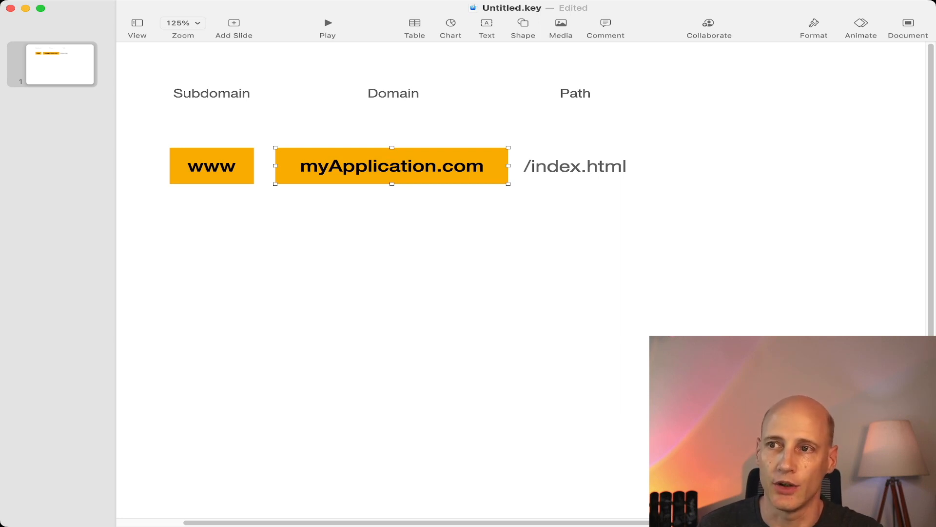
click(574, 166)
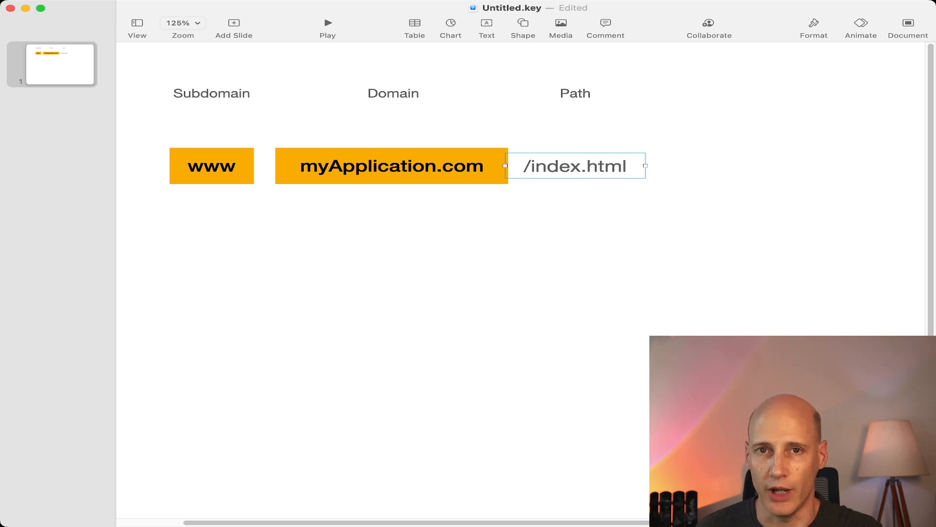
click(358, 299)
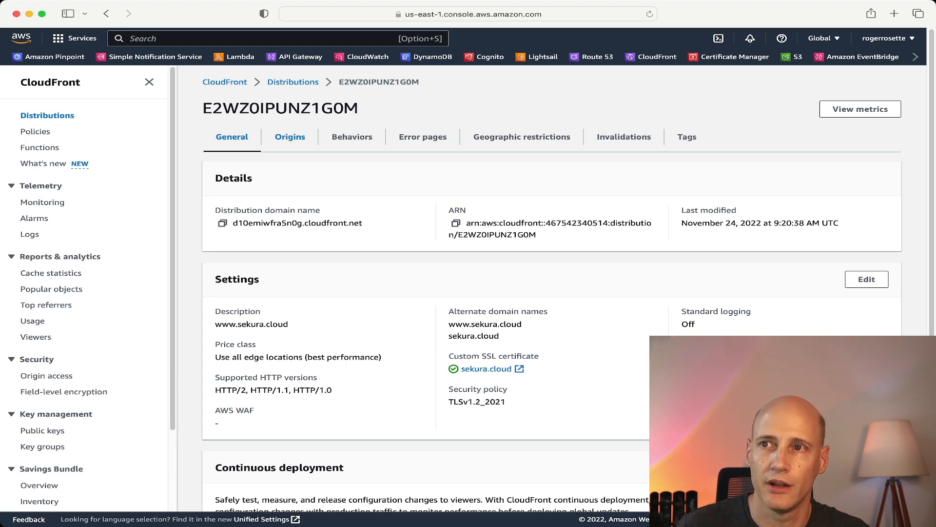
Review the three origins, then show the /rest/*, /config/* and Default (*) behaviors.
click(290, 137)
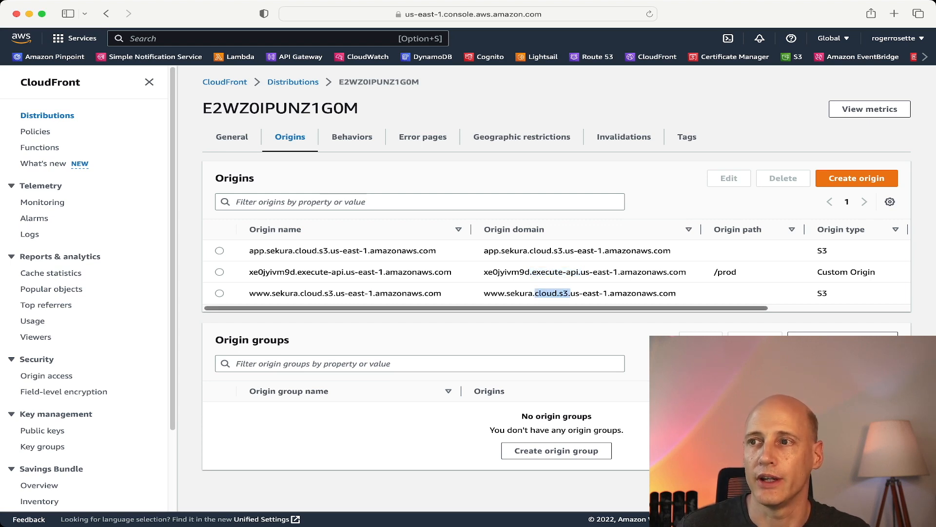
click(351, 136)
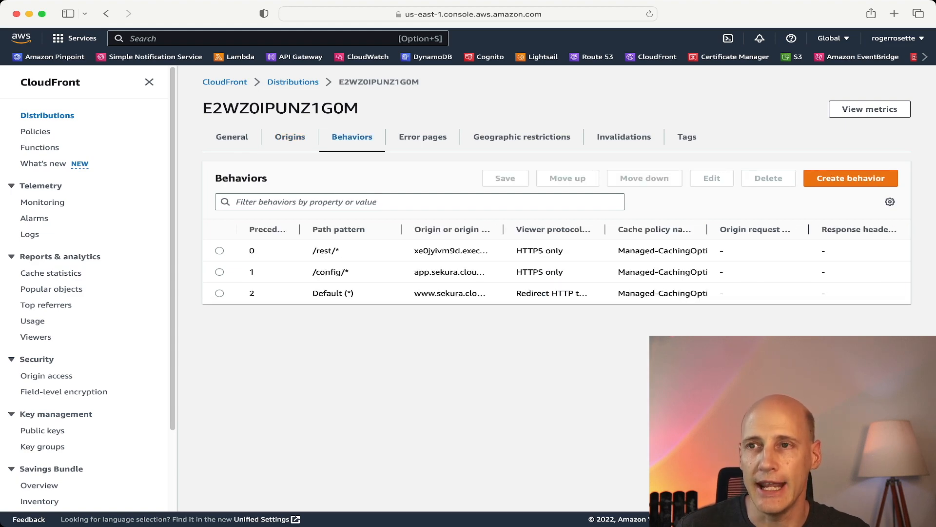